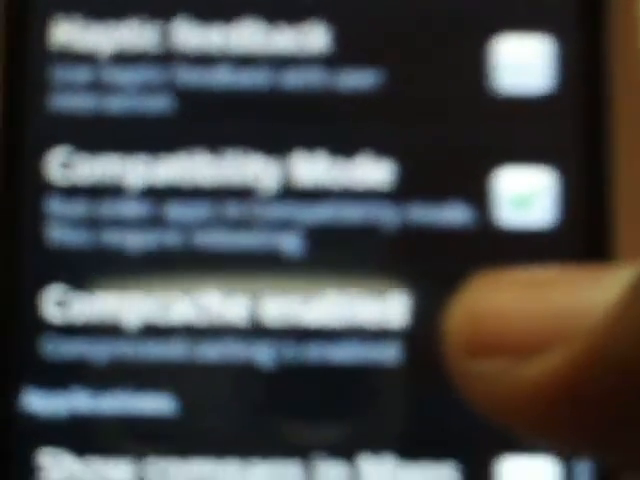
pyautogui.scroll(-3)
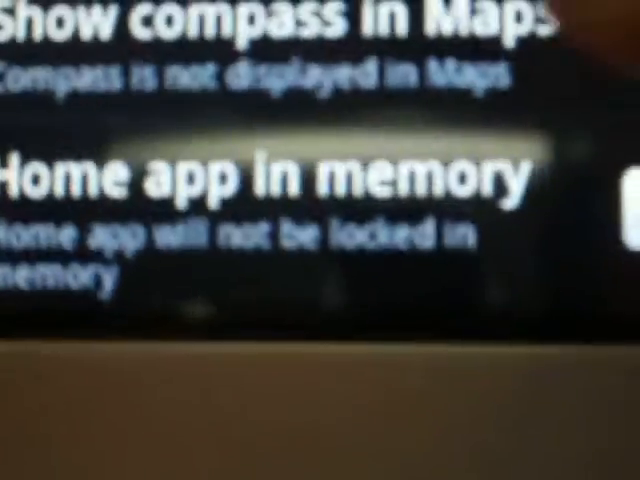